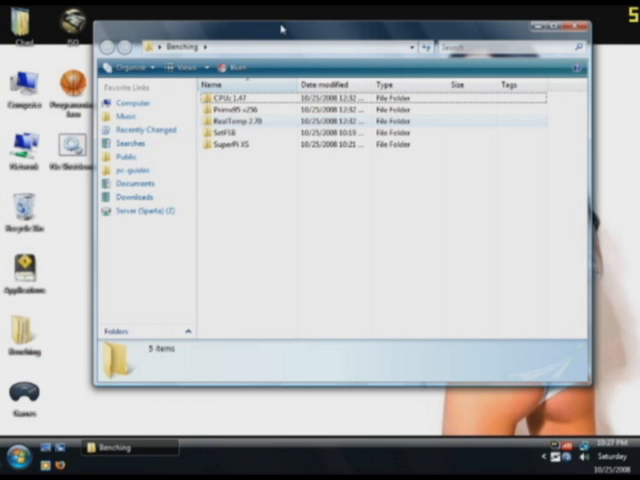
Run cpuz.exe from the CPU-Z 1.47 folder to show the Intel Core 2 Duo details.
{"action": "double_click", "coordinate": [220, 96]}
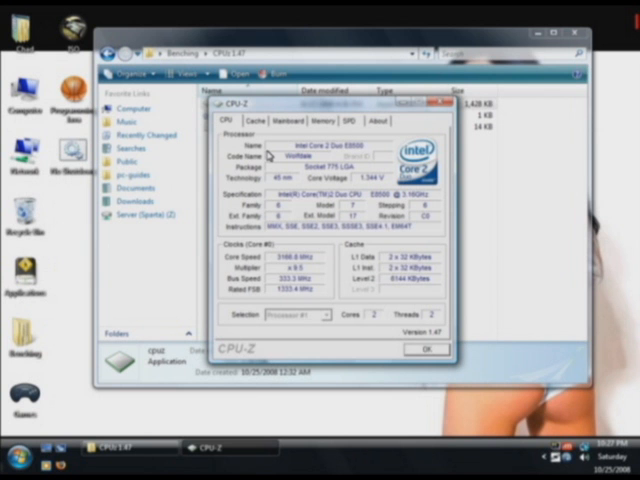
Review Caches and Mainboard, then show the Memory details (about 4 GB dual-channel DDR2).
{"action": "left_click", "coordinate": [252, 120]}
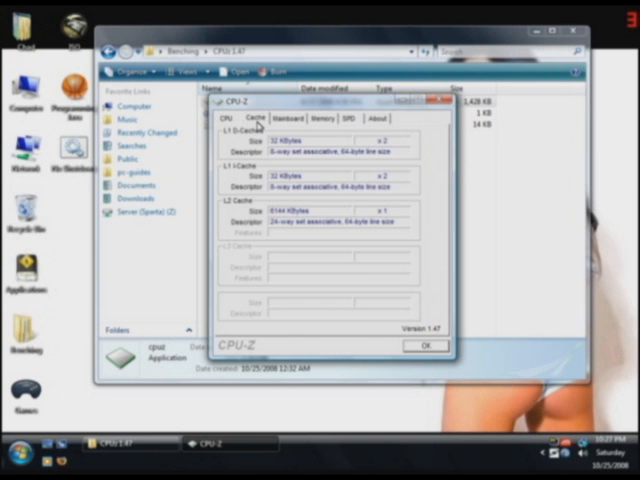
{"action": "left_click", "coordinate": [288, 116]}
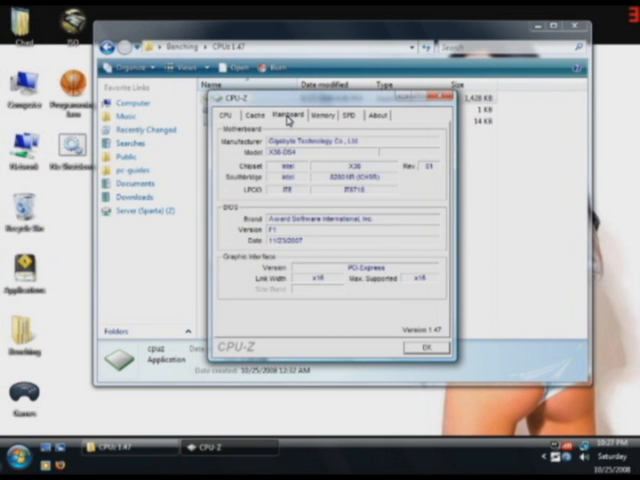
{"action": "left_click", "coordinate": [330, 116]}
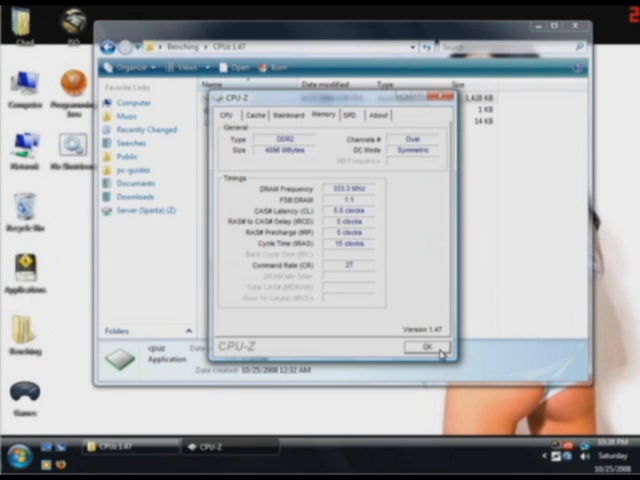
Close CPU-Z and launch super_pi_mod from the SuperPI folder in Benching.
{"action": "left_click", "coordinate": [420, 348]}
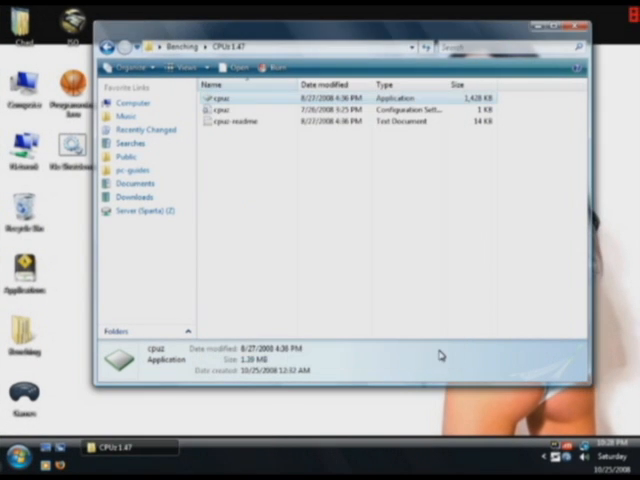
{"action": "left_click", "coordinate": [176, 44]}
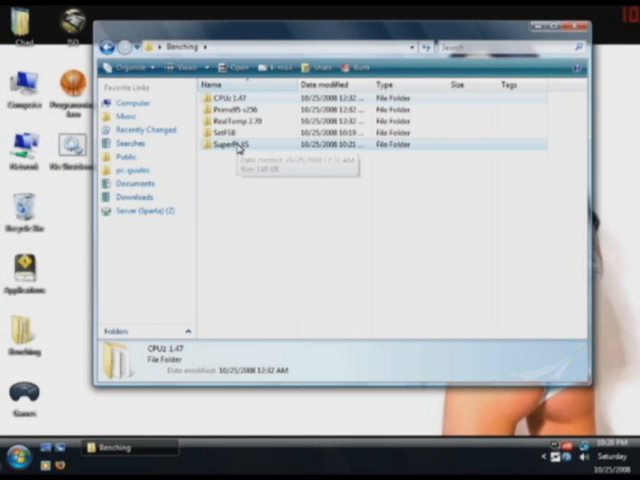
{"action": "double_click", "coordinate": [226, 144]}
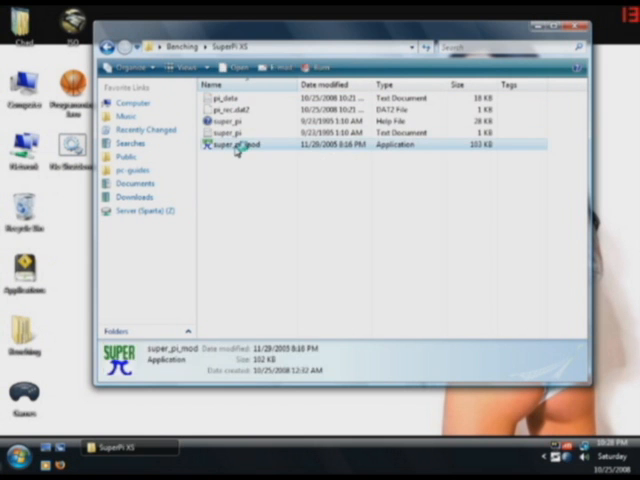
{"action": "double_click", "coordinate": [240, 144]}
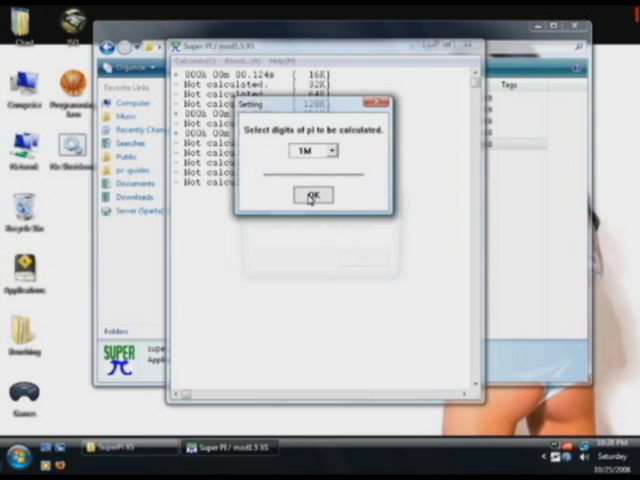
Run the 1M-digit pi calculation and dismiss the finished message.
{"action": "left_click", "coordinate": [312, 196]}
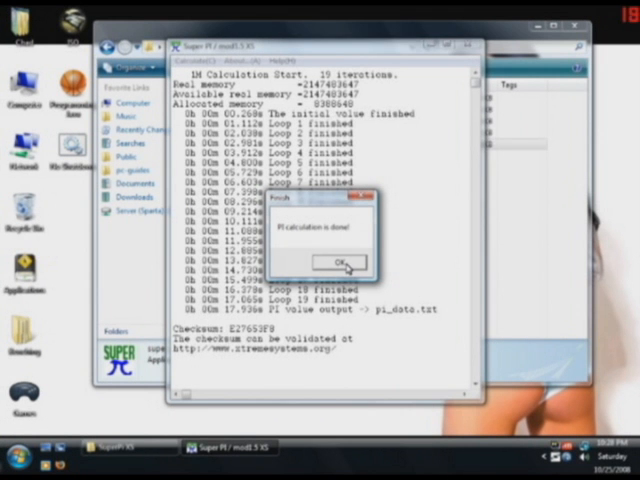
{"action": "left_click", "coordinate": [336, 260]}
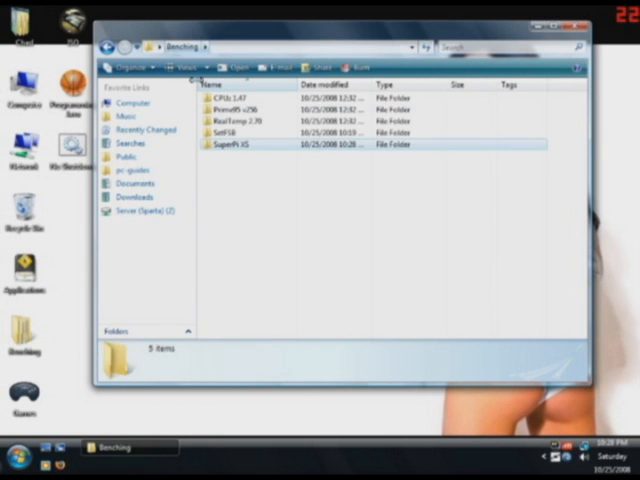
Launch setfsb.exe, choose the clock generator and read the current FSB frequency.
{"action": "double_click", "coordinate": [224, 132]}
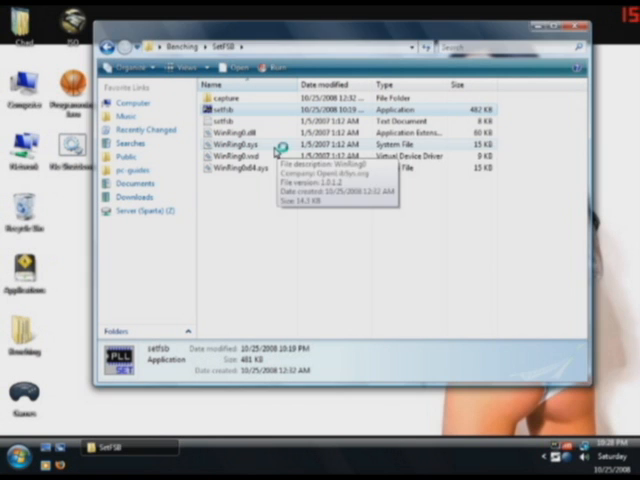
{"action": "double_click", "coordinate": [216, 110]}
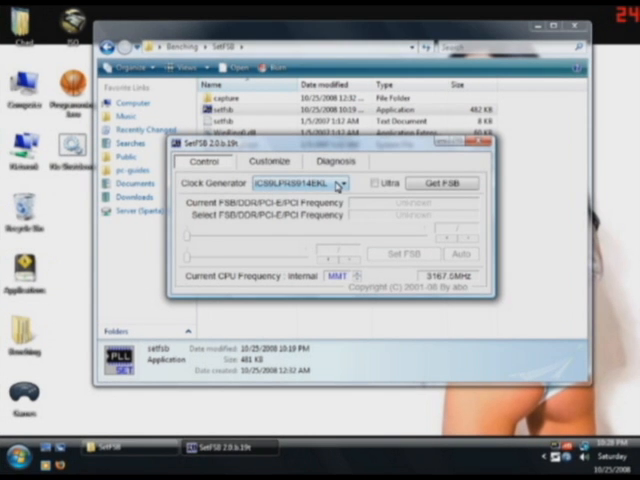
{"action": "left_click", "coordinate": [340, 184]}
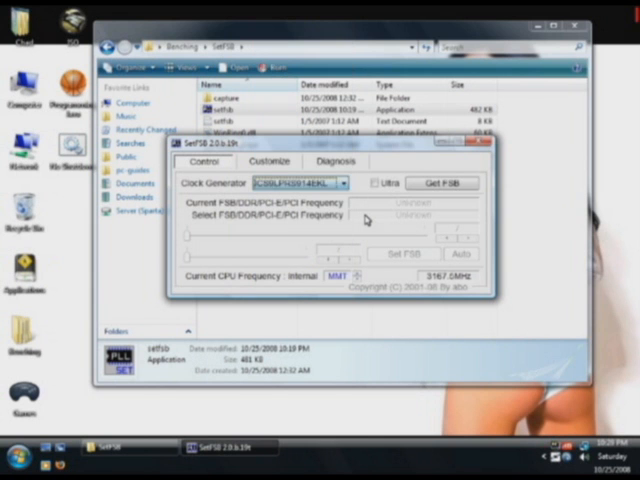
{"action": "left_click", "coordinate": [456, 184]}
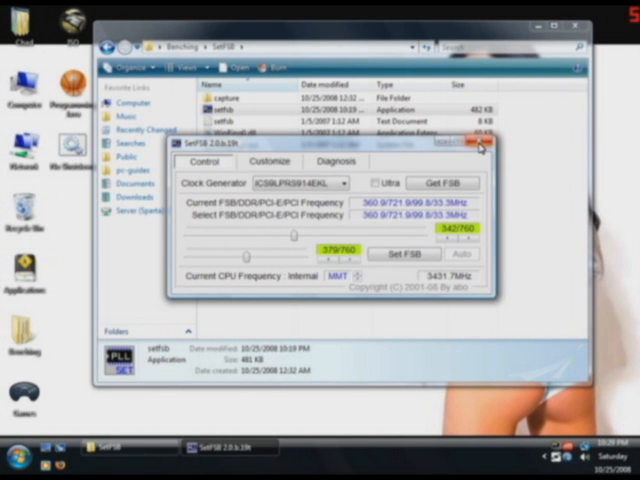
Close SetFSB after raising the FSB and reopen the SuperPI folder.
{"action": "left_click", "coordinate": [480, 148]}
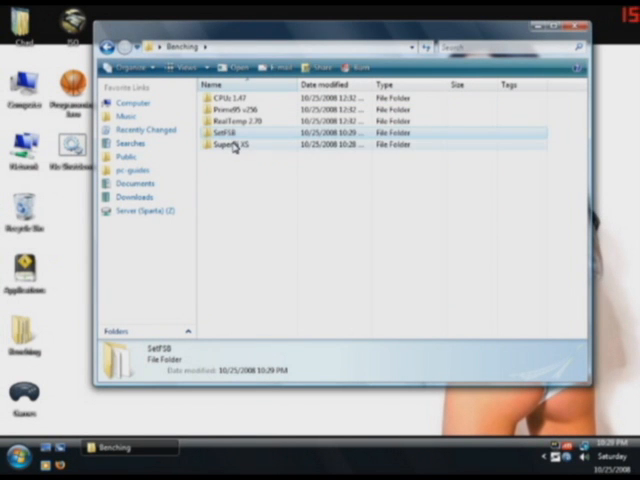
{"action": "double_click", "coordinate": [228, 144]}
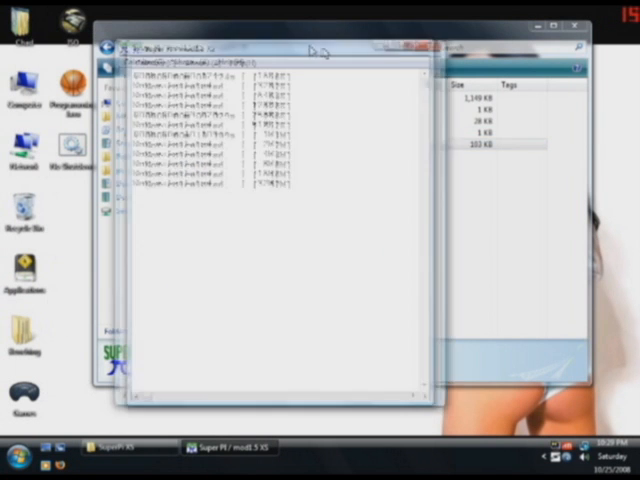
Run a second 1M-digit pi calculation and acknowledge the 'PI calculation is done!' result.
{"action": "left_click", "coordinate": [336, 154]}
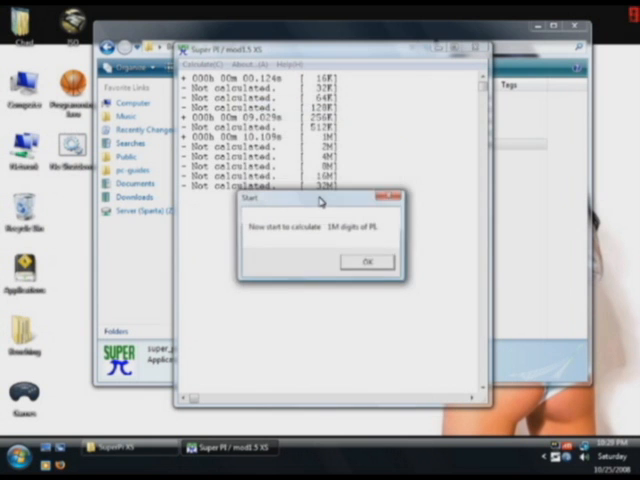
{"action": "left_click", "coordinate": [364, 260]}
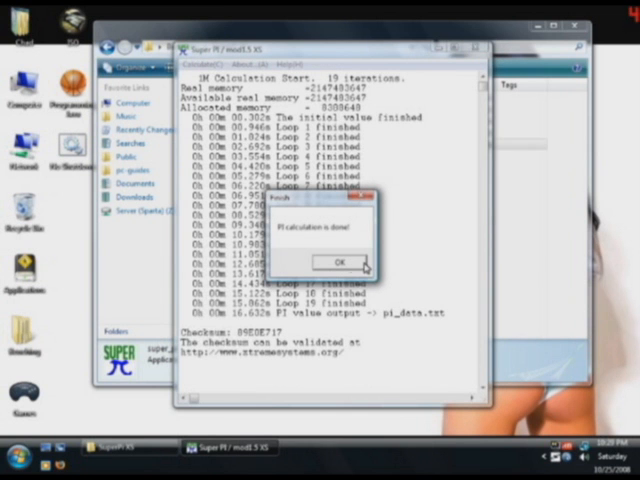
{"action": "left_click", "coordinate": [336, 262]}
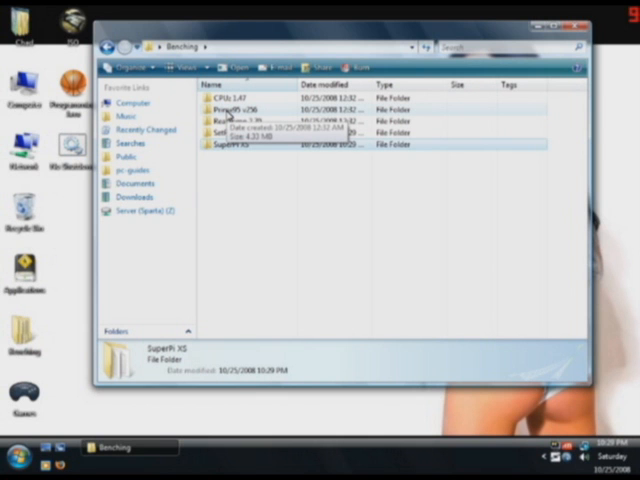
Start Prime95, then launch the RealTemp executable from the RealTemp 2.70 folder.
{"action": "double_click", "coordinate": [216, 106]}
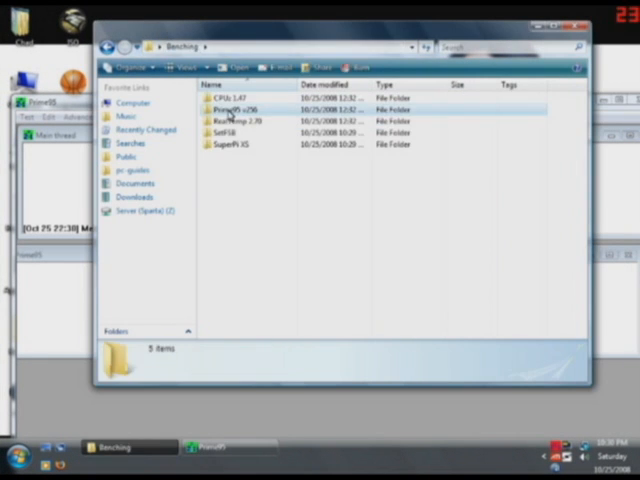
{"action": "double_click", "coordinate": [228, 122]}
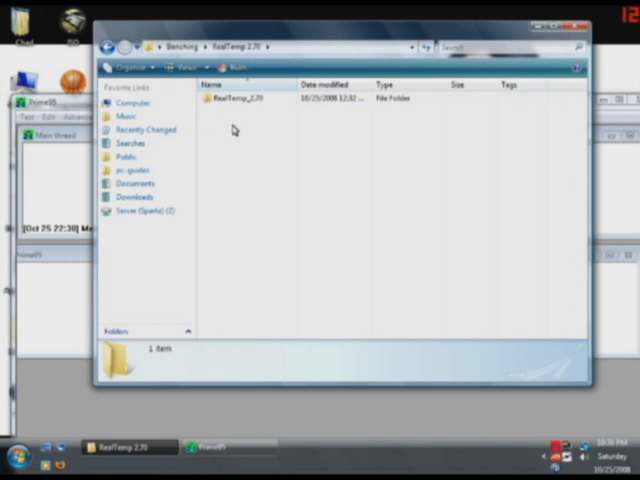
{"action": "double_click", "coordinate": [228, 100]}
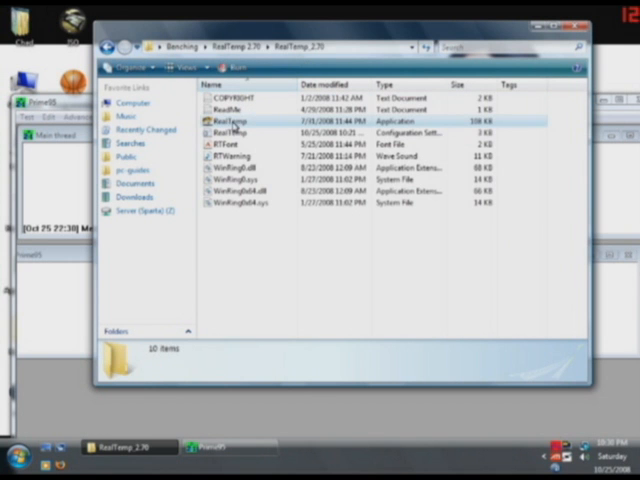
{"action": "double_click", "coordinate": [230, 120]}
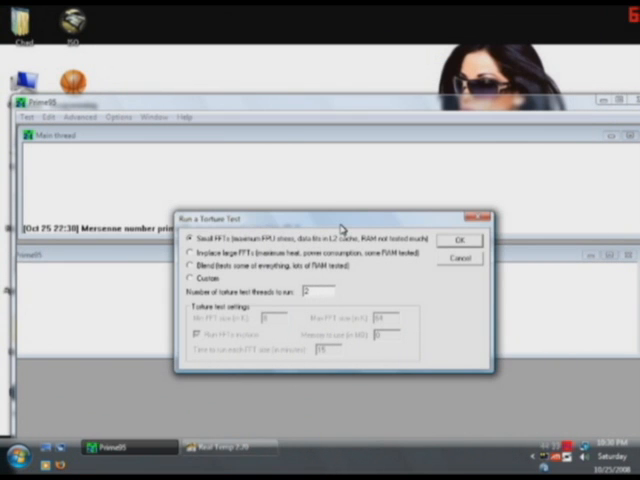
Select the small-FFT torture test and start it on the worker threads.
{"action": "left_click", "coordinate": [192, 252]}
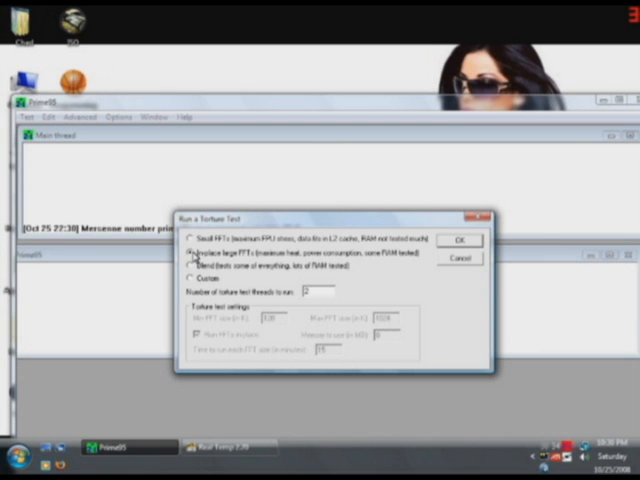
{"action": "left_click", "coordinate": [192, 240]}
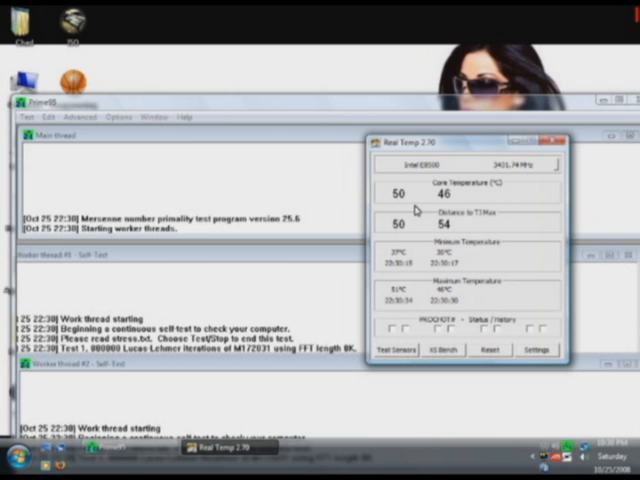
{"action": "mouse_move", "coordinate": [458, 204]}
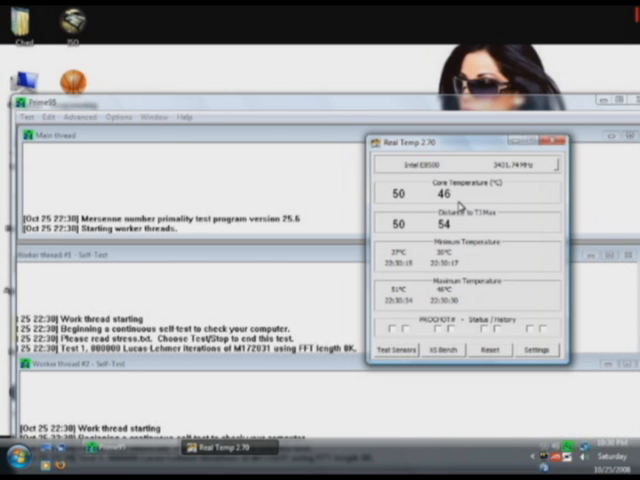
{"action": "mouse_move", "coordinate": [456, 208]}
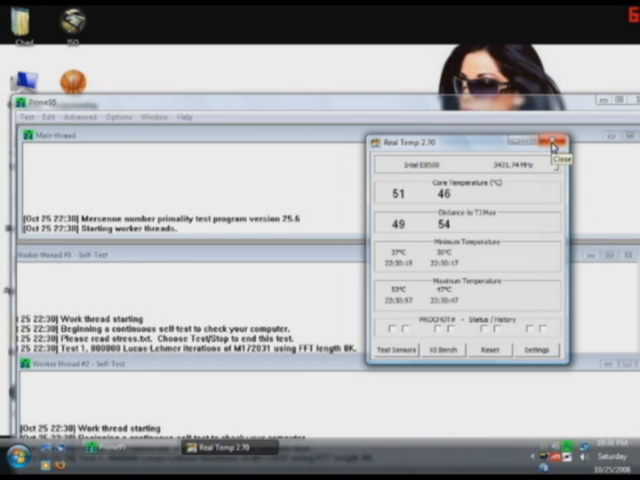
Close RealTemp after reading core temperatures around 46–50°C under load.
{"action": "left_click", "coordinate": [556, 130]}
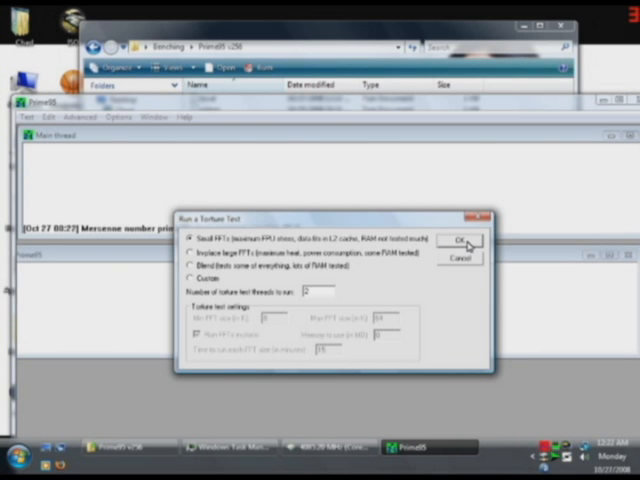
Start a new Prime95 torture test with the Small FFTs option.
{"action": "left_click", "coordinate": [458, 242]}
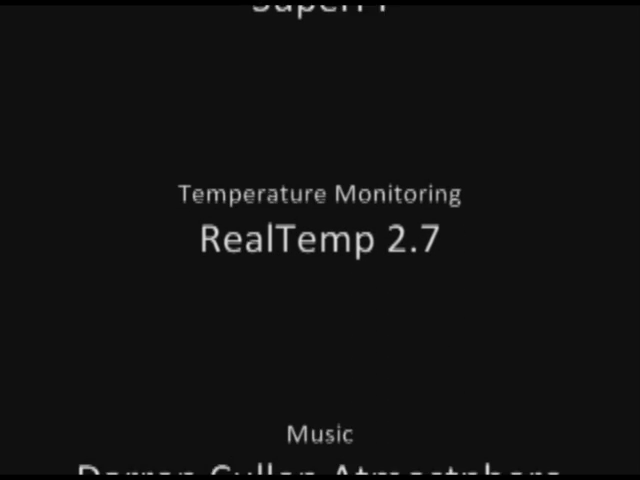
{"action": "scroll", "scroll_direction": "down", "scroll_amount": 3}
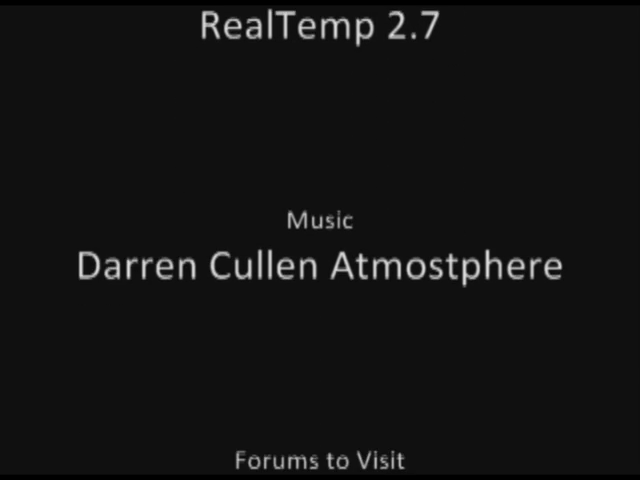